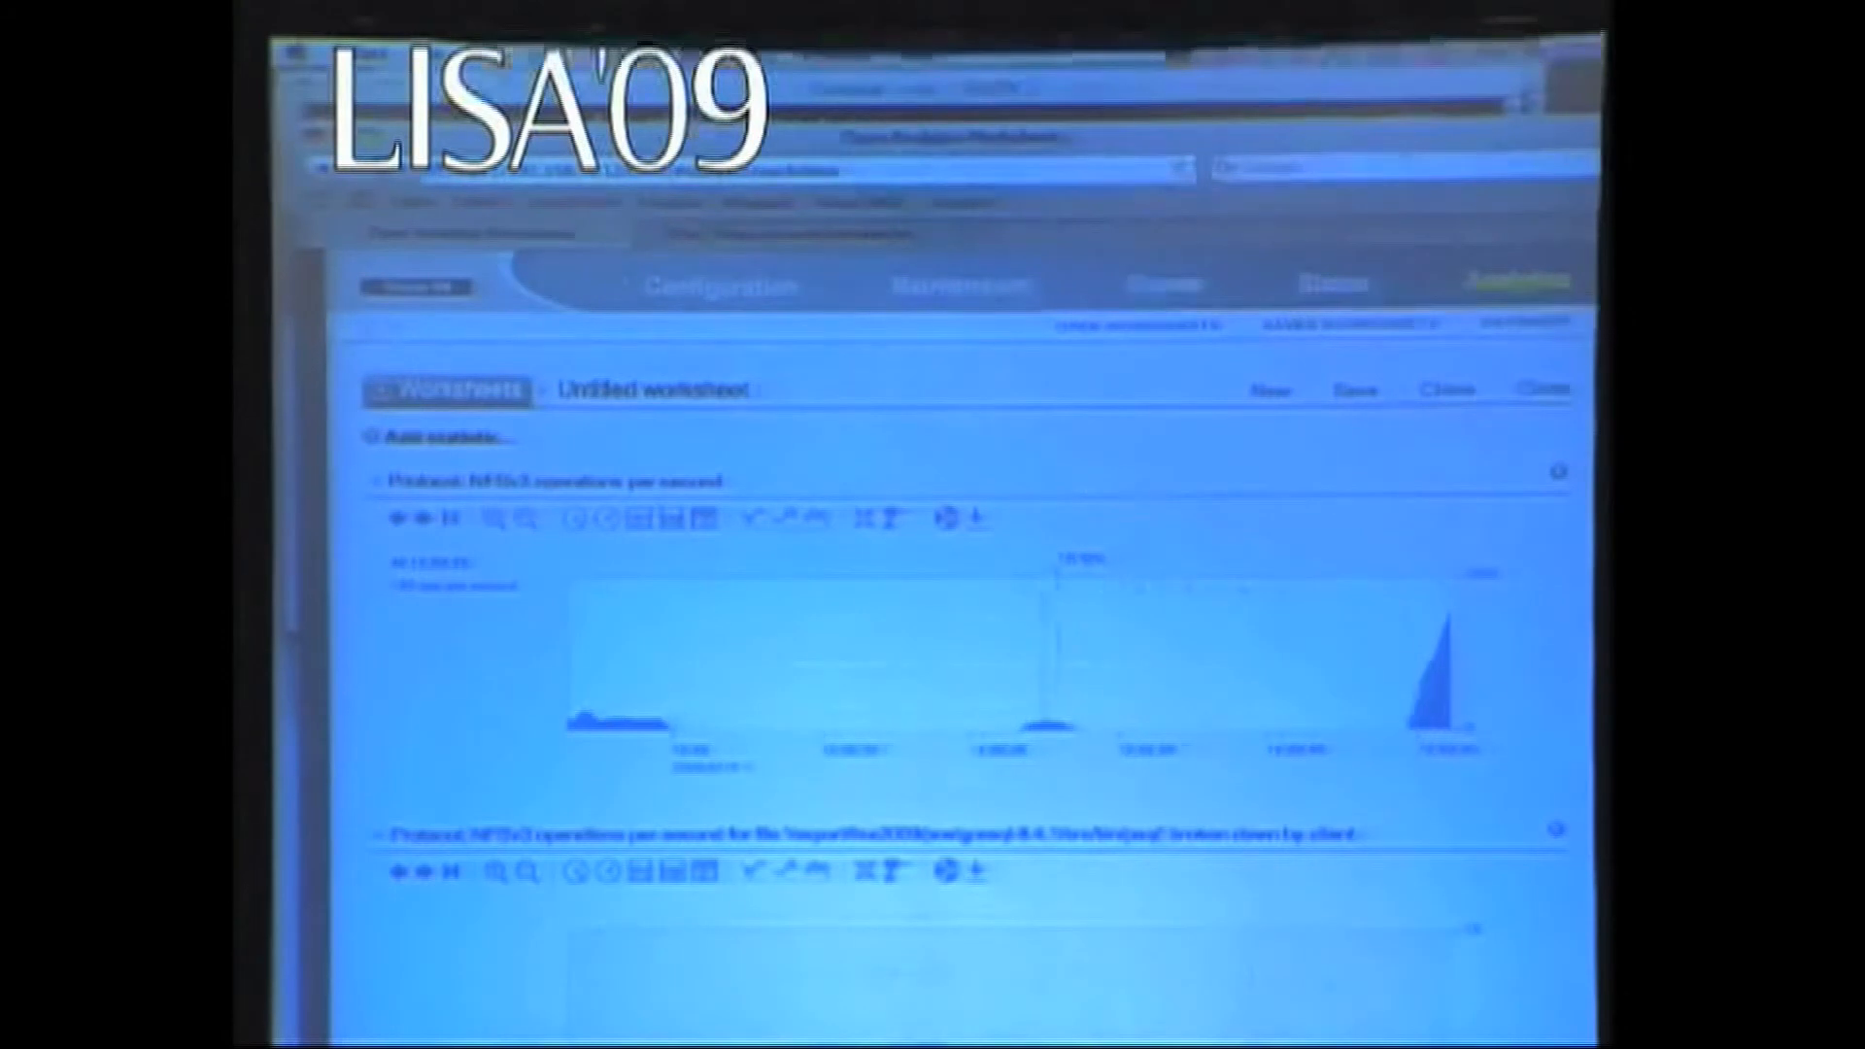
- Scroll the worksheet so the NFSv3 operations per second chart is in view
scroll("down", 3)
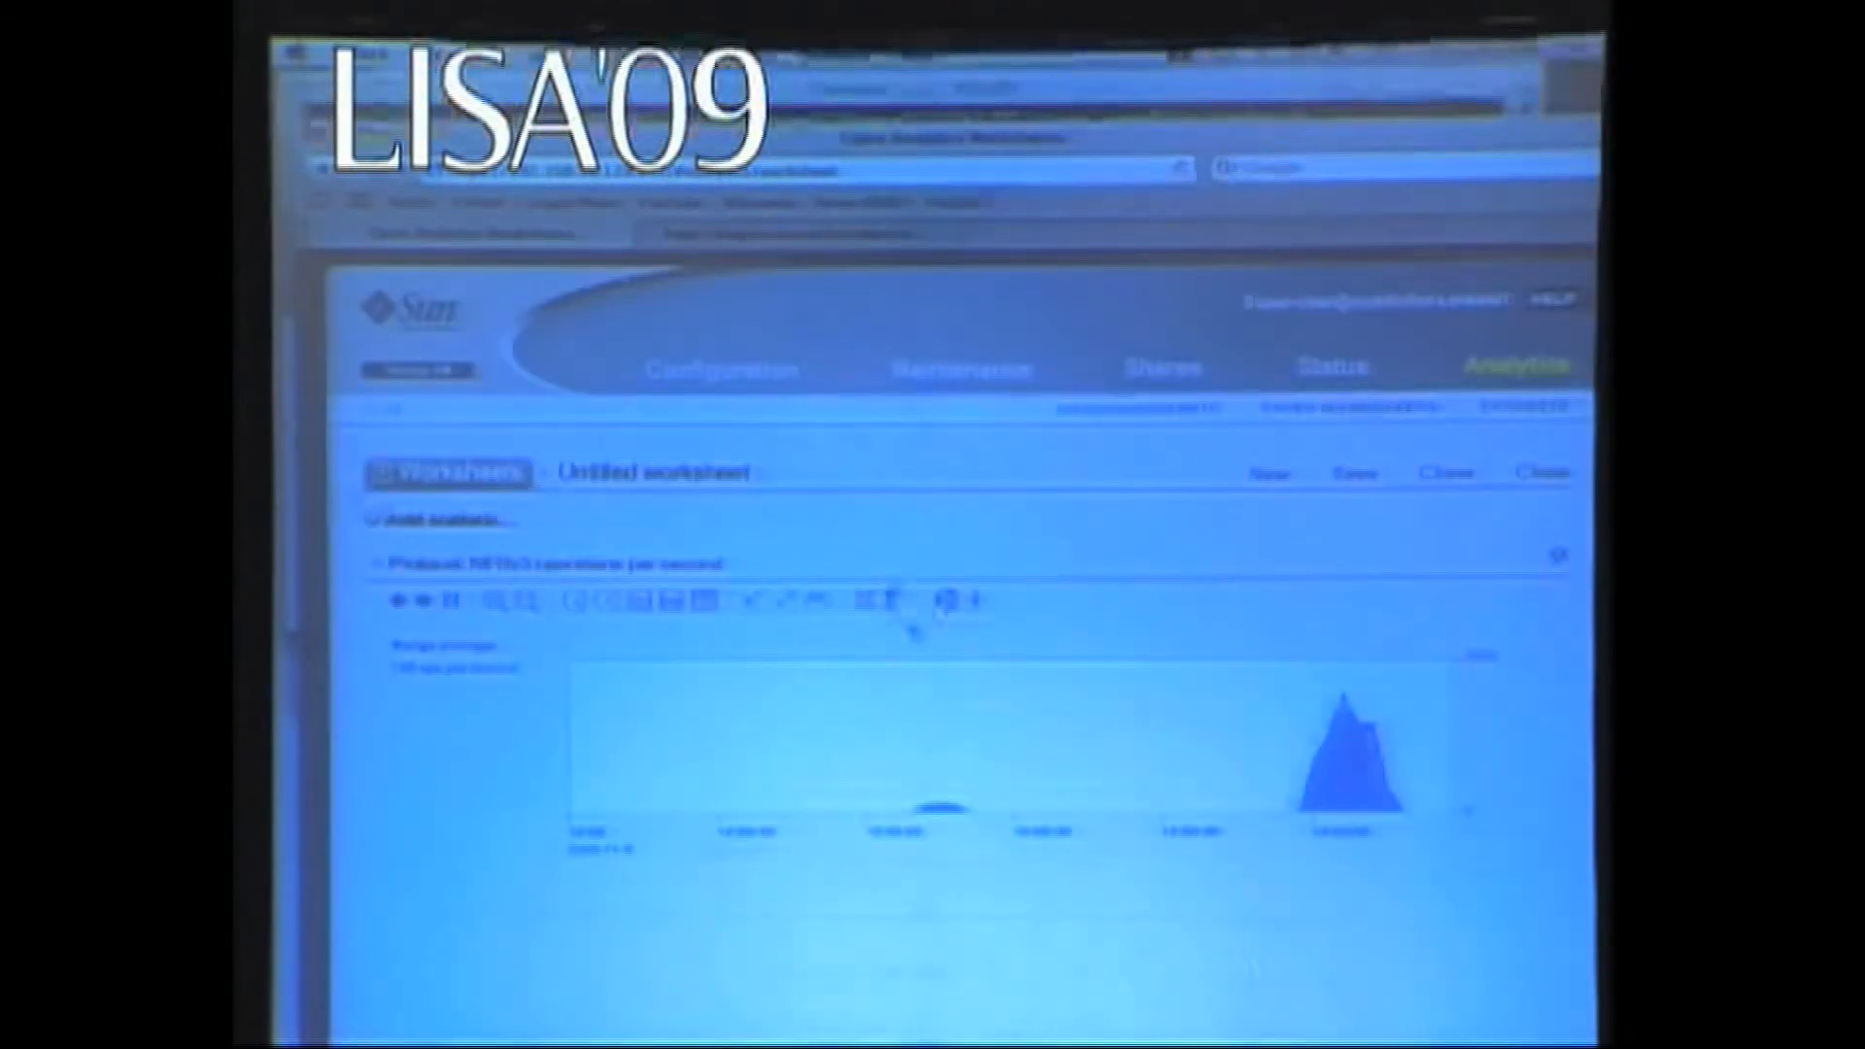
- Break down the NFSv3 operations per second chart by latency, adding it as a second statistic
left_click(958, 603)
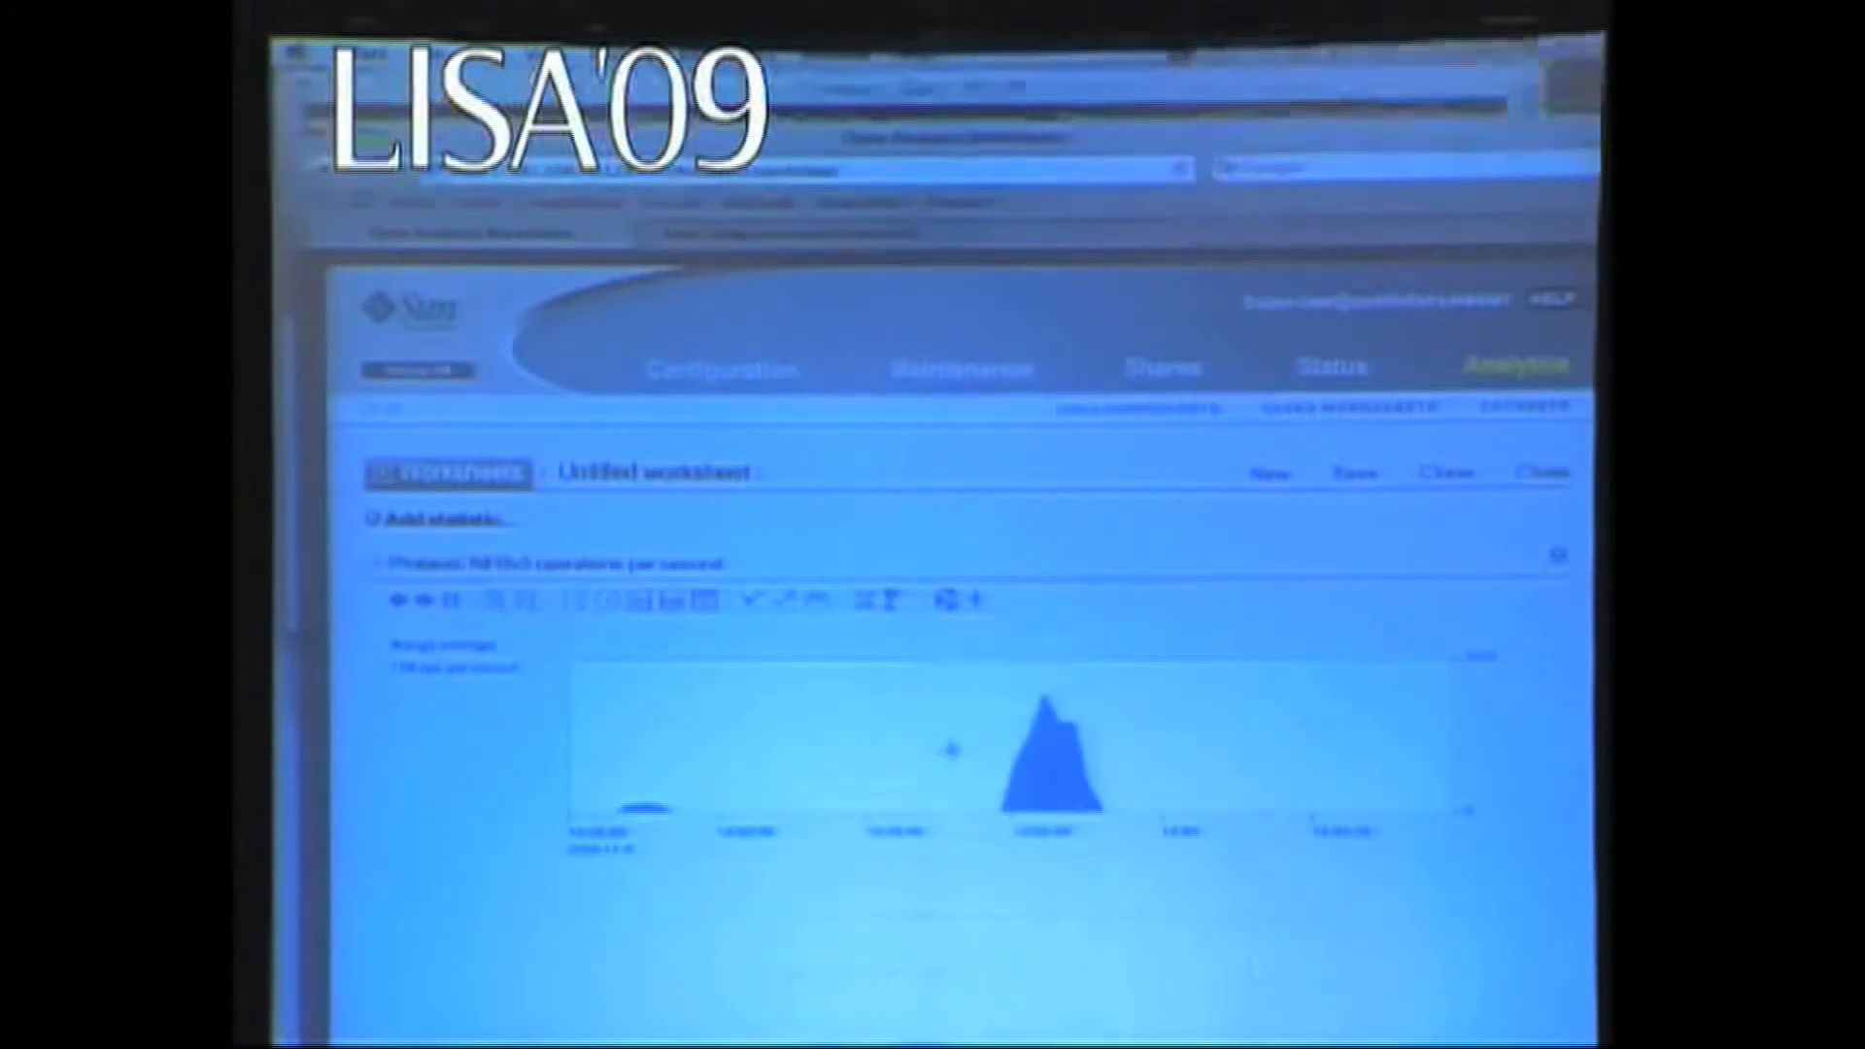
scroll("down", 3)
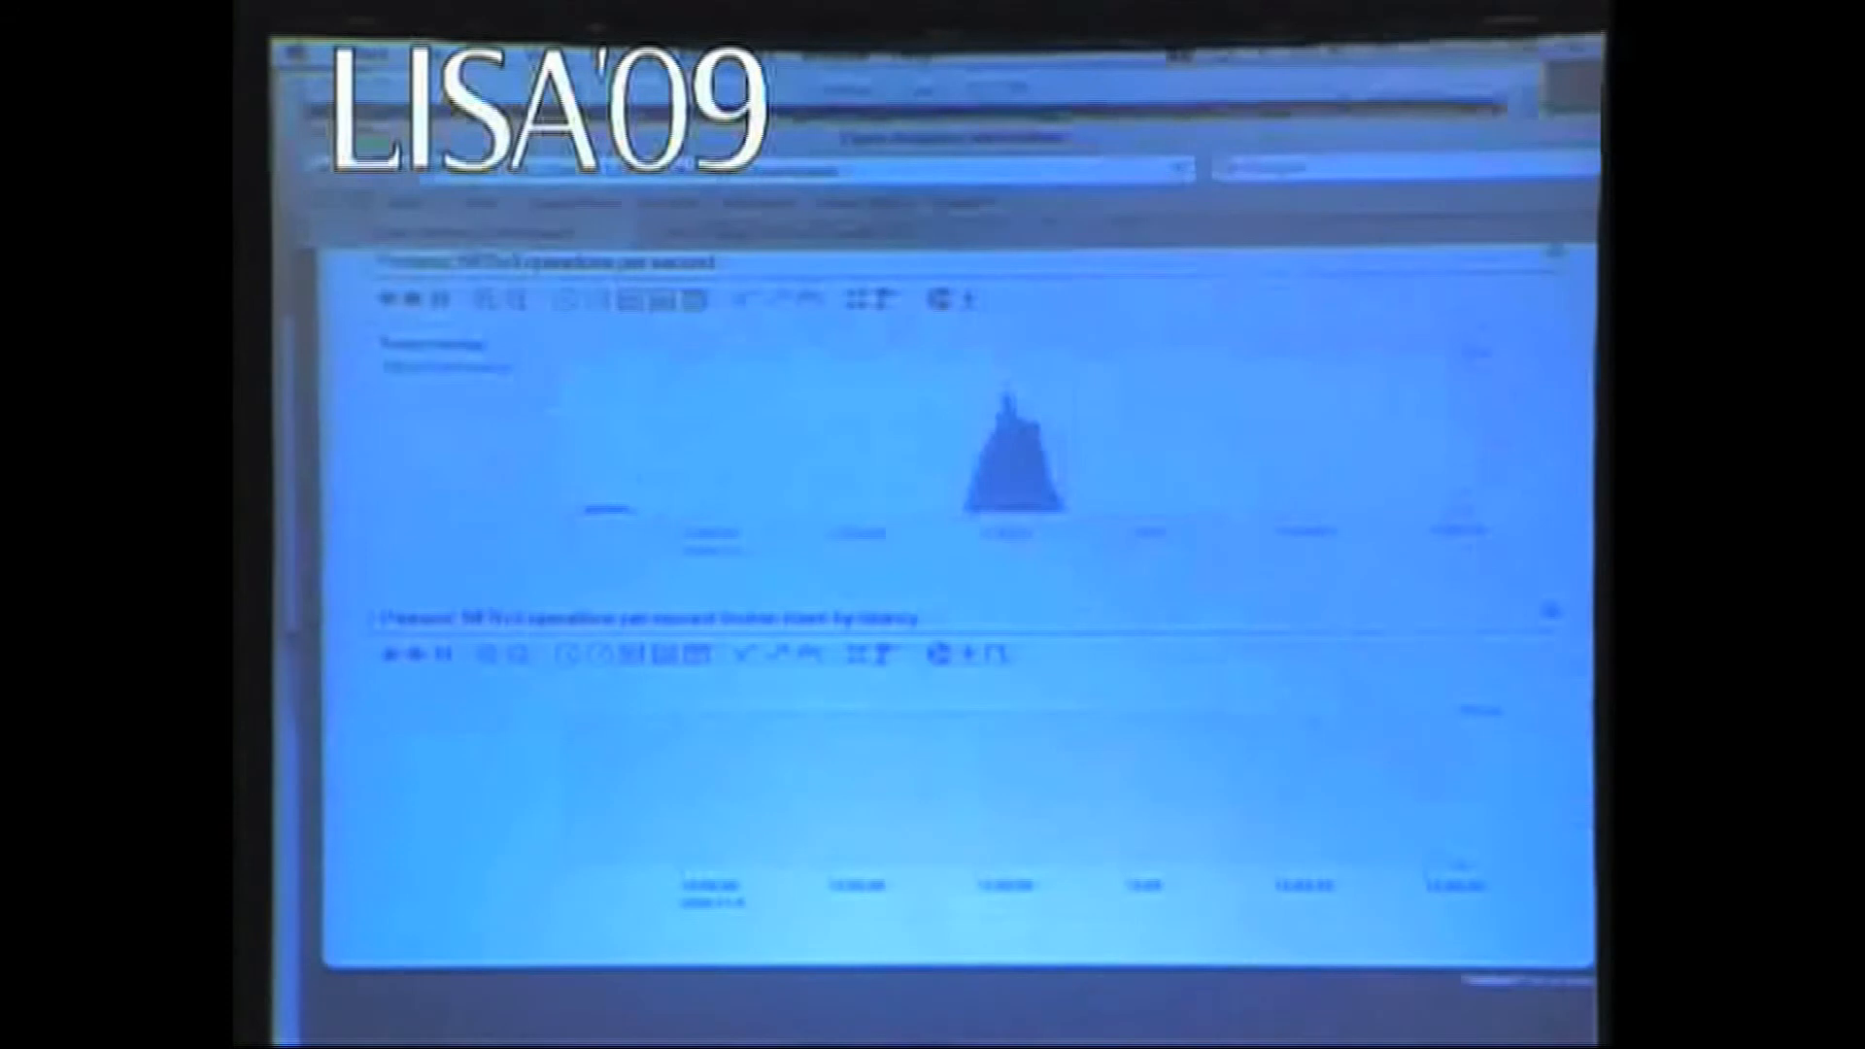